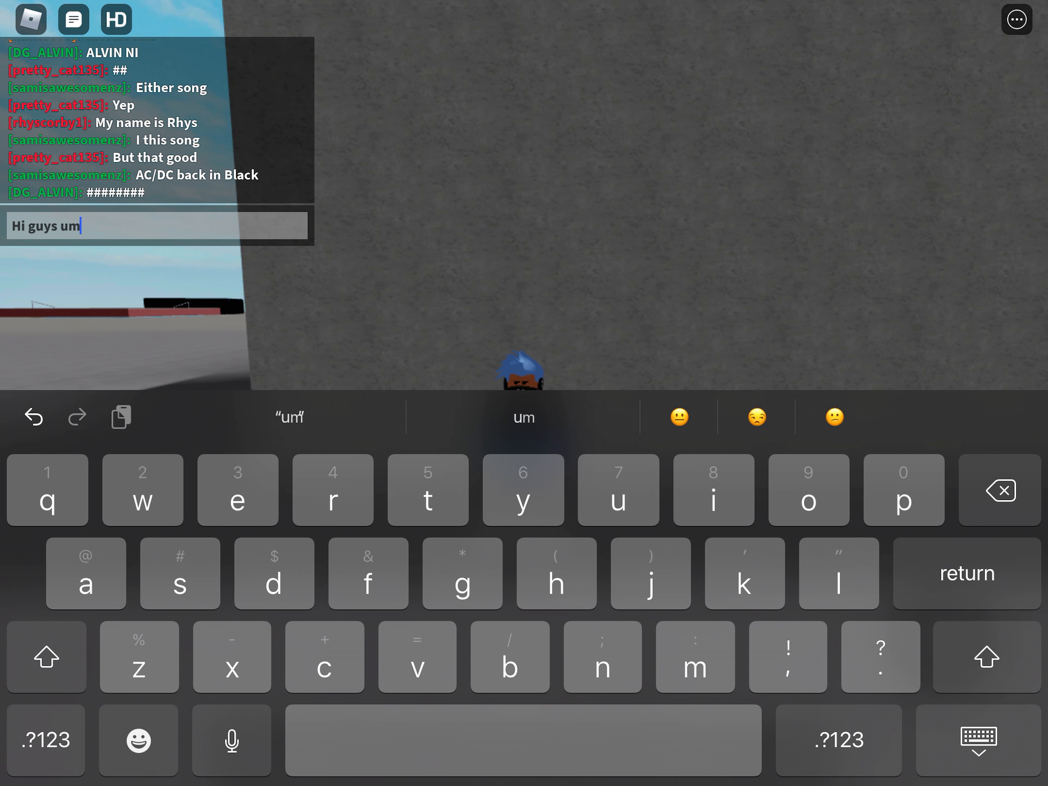
Send the chat message "Hi guys um i got nothing its been a while".
{"action": "type", "text": "i got"}
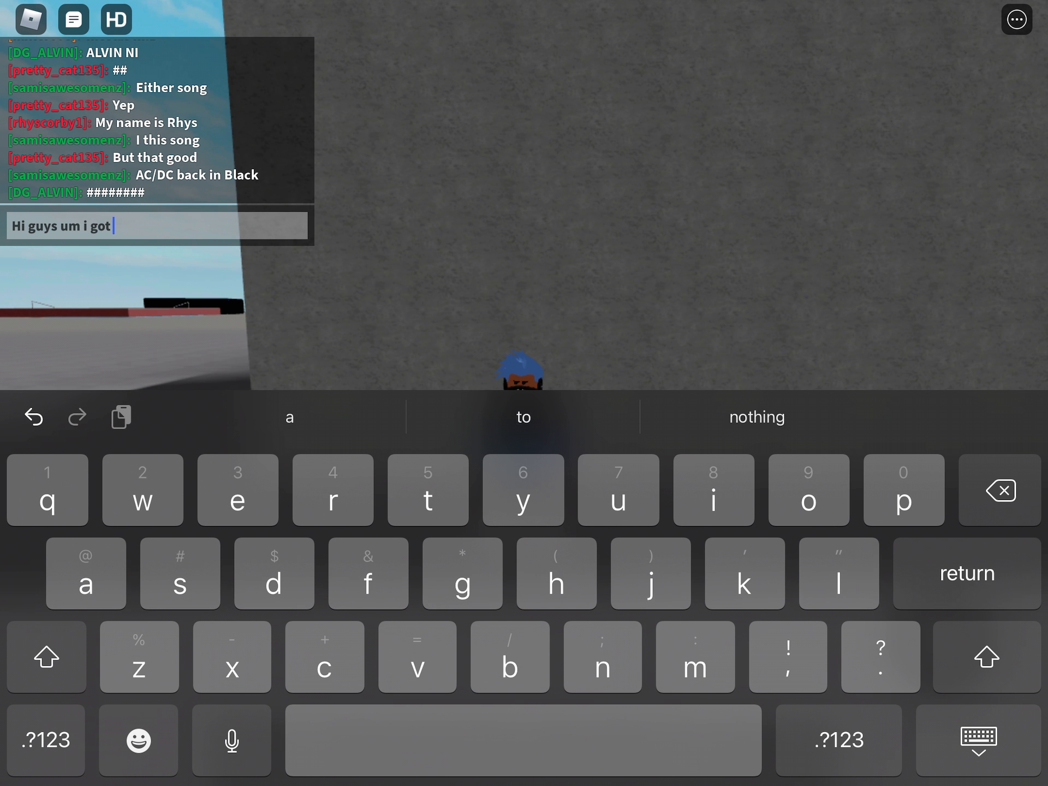
{"action": "left_click", "coordinate": [756, 416]}
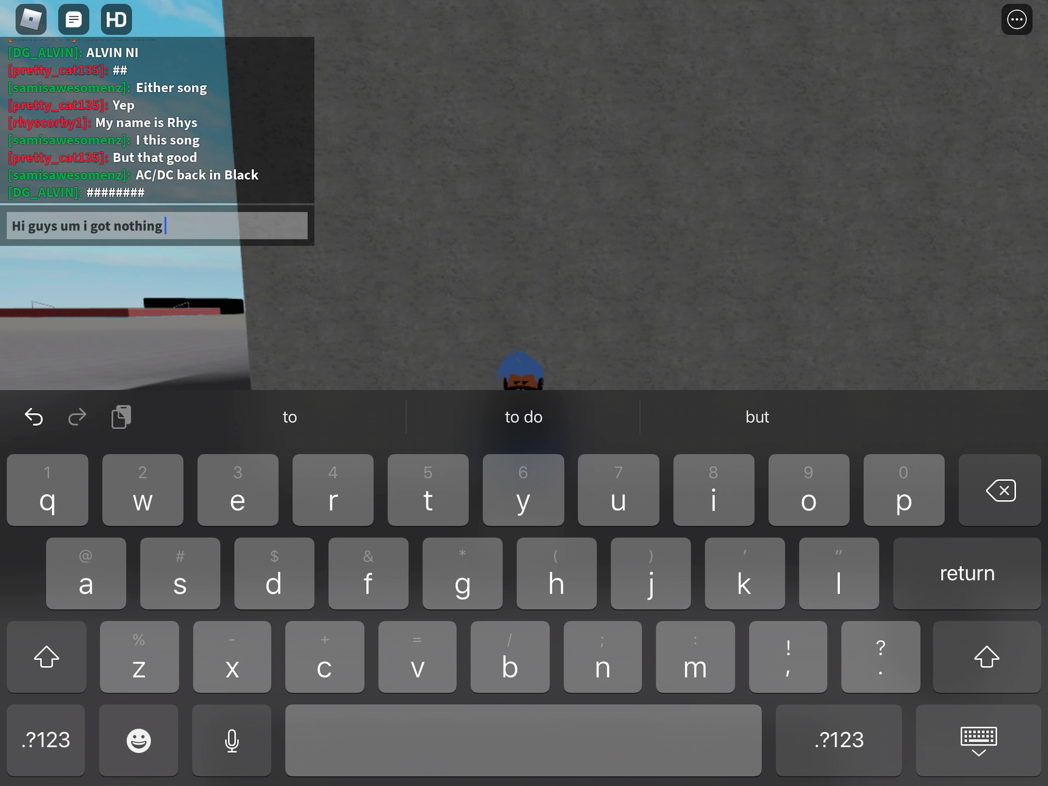
{"action": "type", "text": "it"}
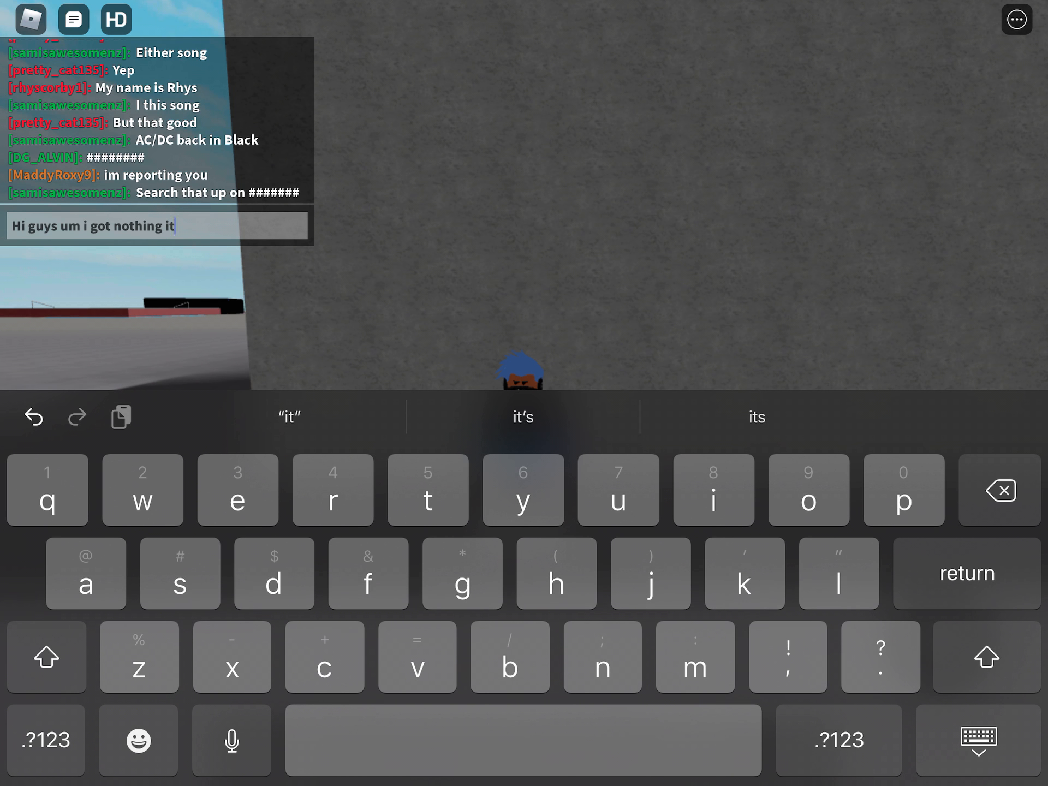
{"action": "type", "text": "s not"}
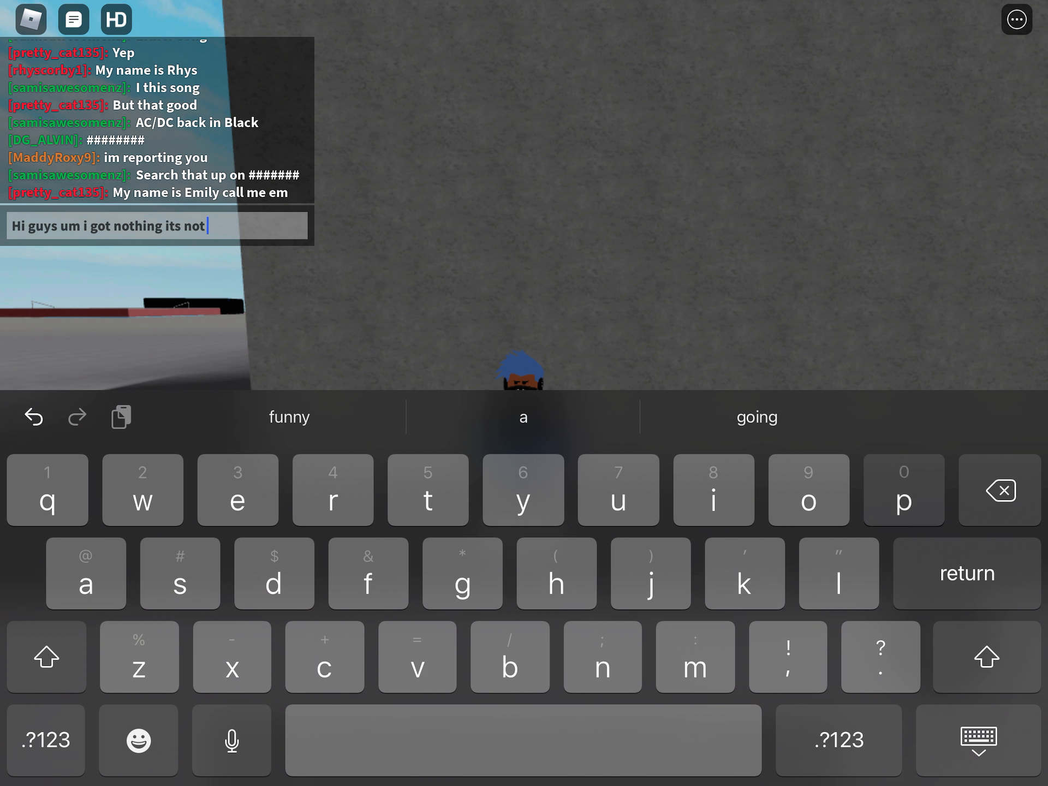
{"action": "left_click", "coordinate": [999, 489]}
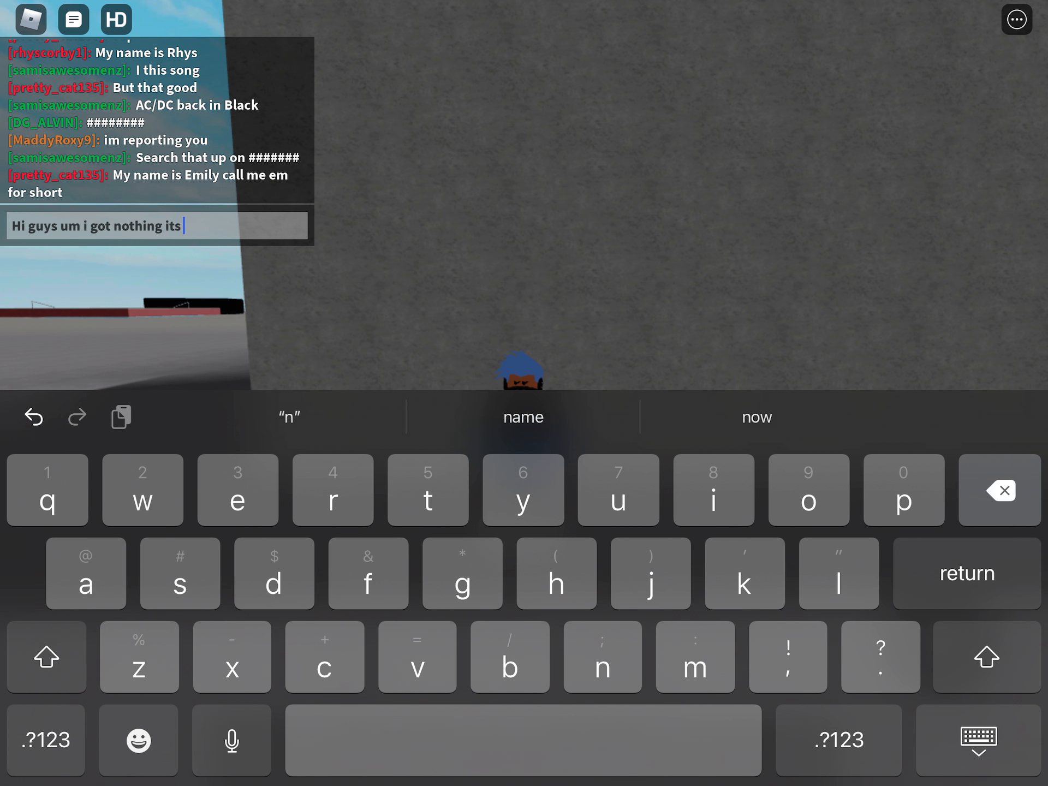
{"action": "type", "text": "been a while"}
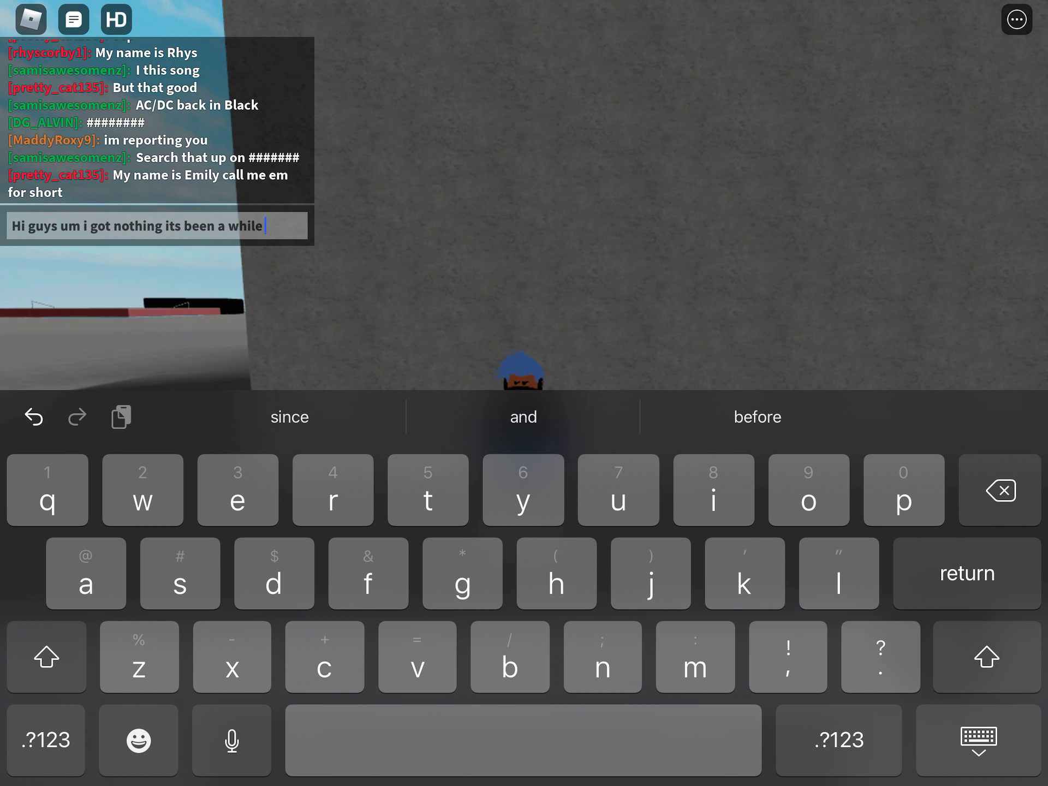
{"action": "key", "text": "return"}
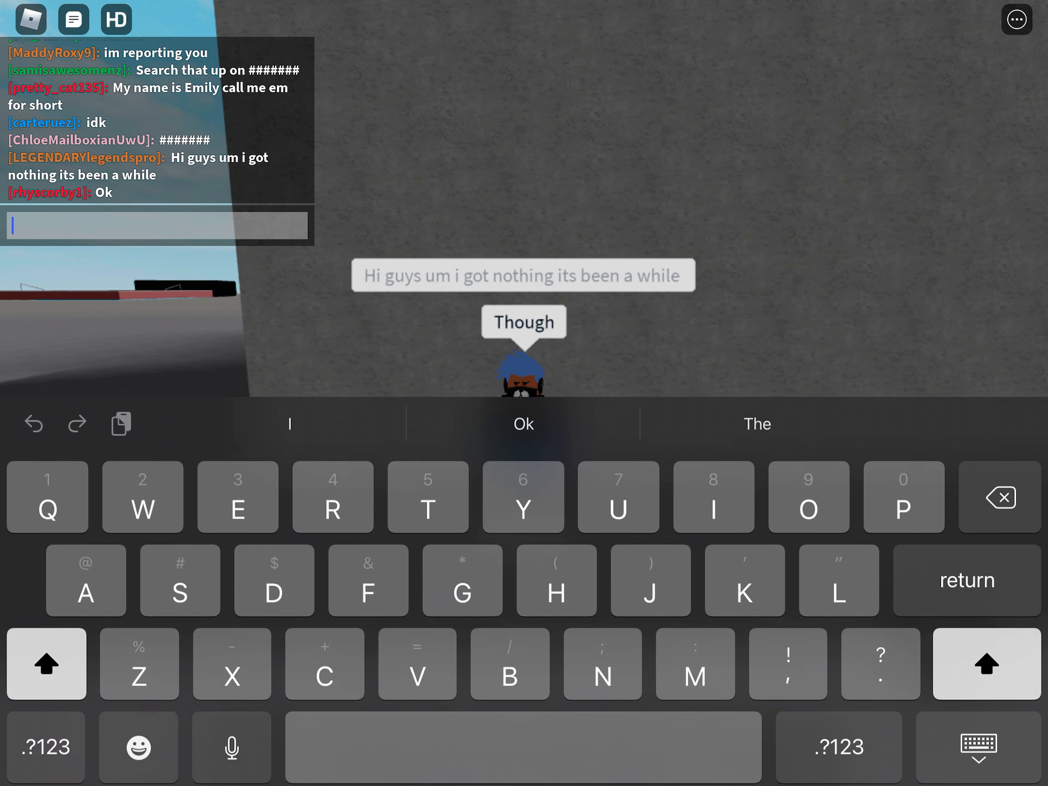
Send the follow-up chat messages "Though" and "But um guys".
{"action": "type", "text": "Re"}
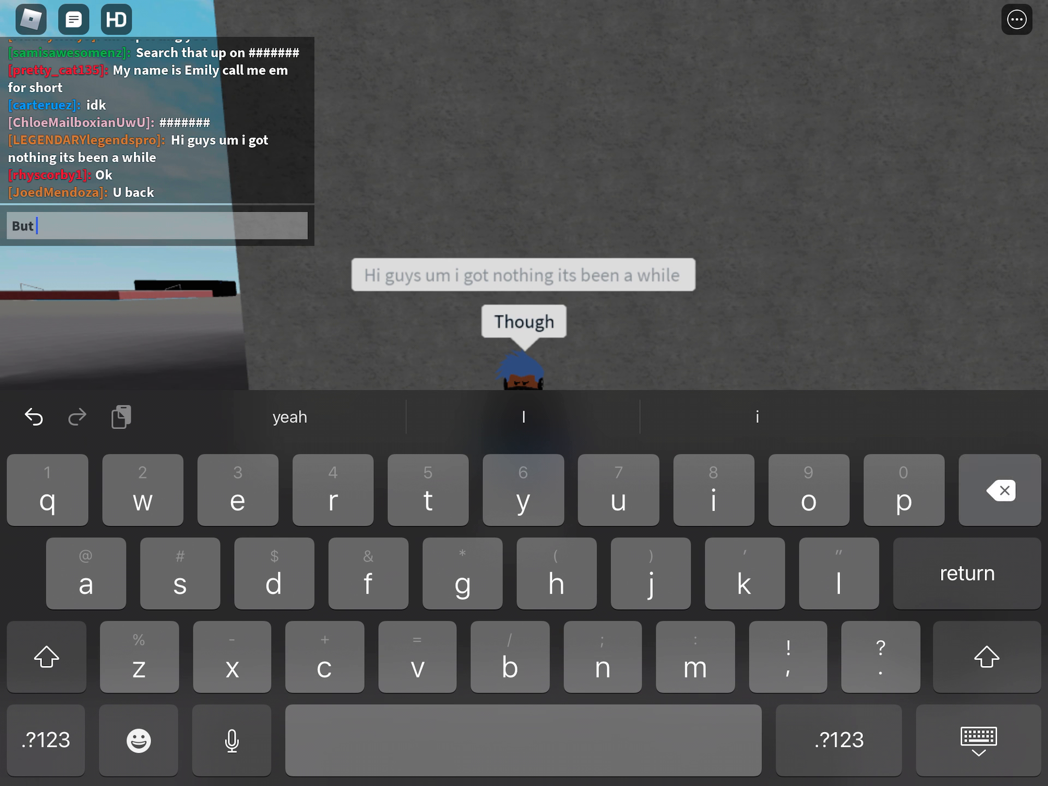
{"action": "type", "text": "um"}
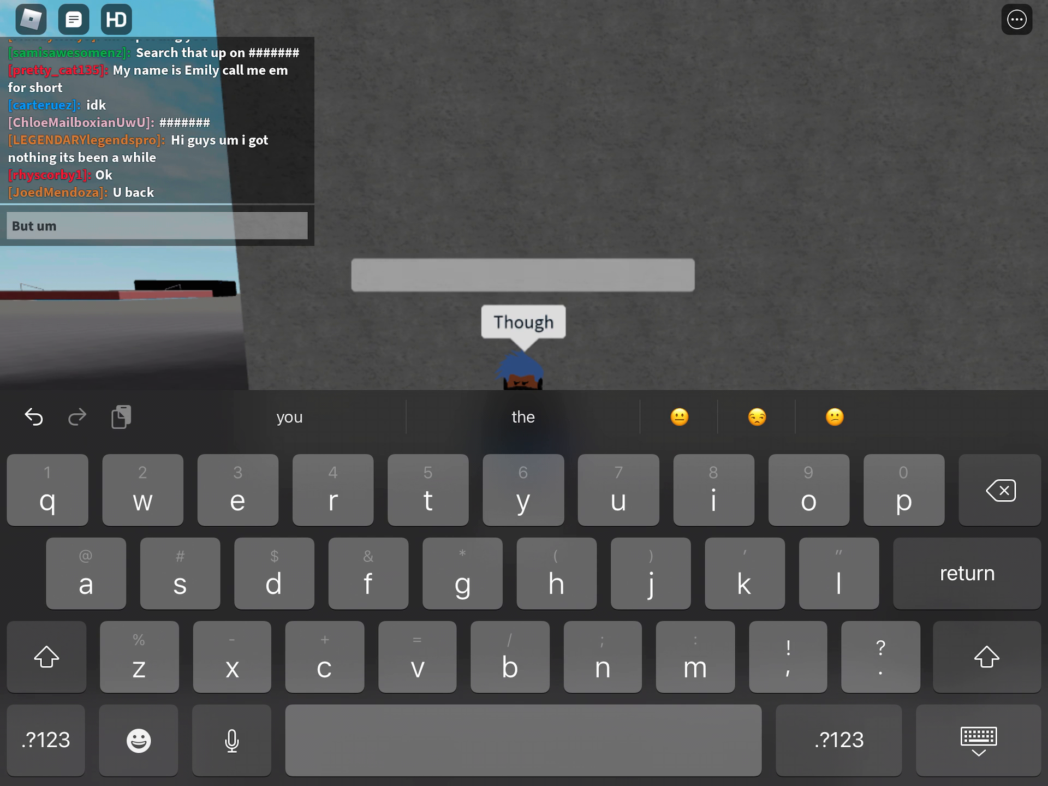
{"action": "type", "text": "guys"}
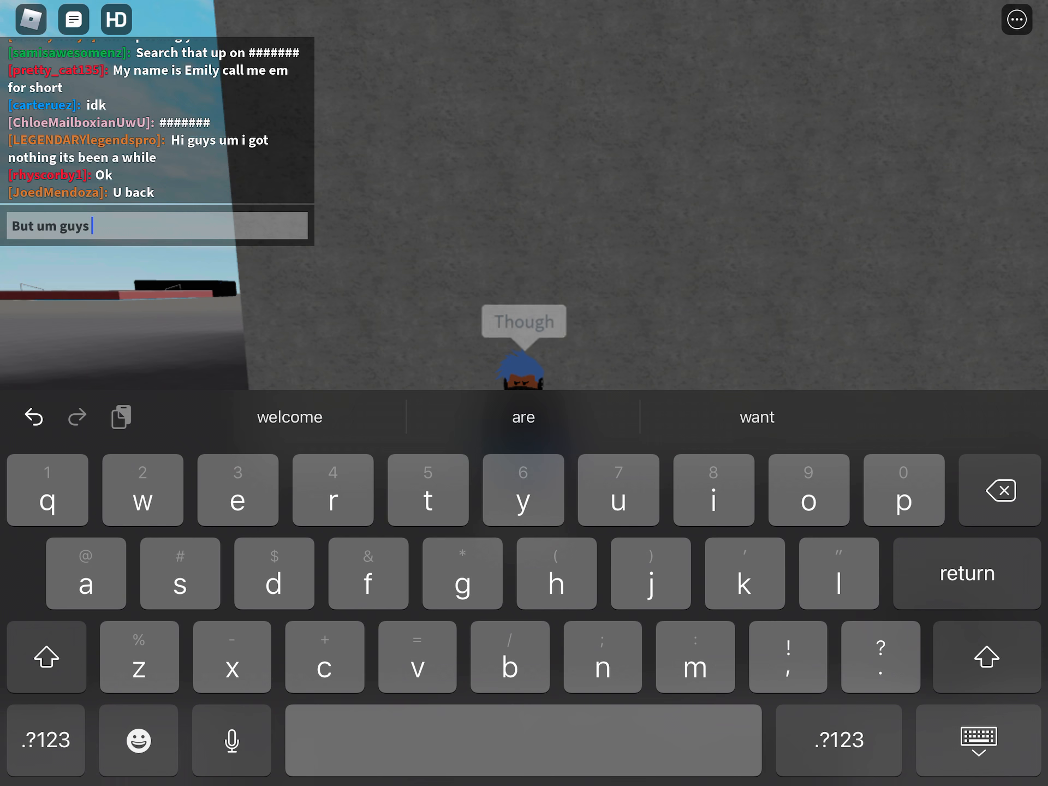
{"action": "key", "text": "return"}
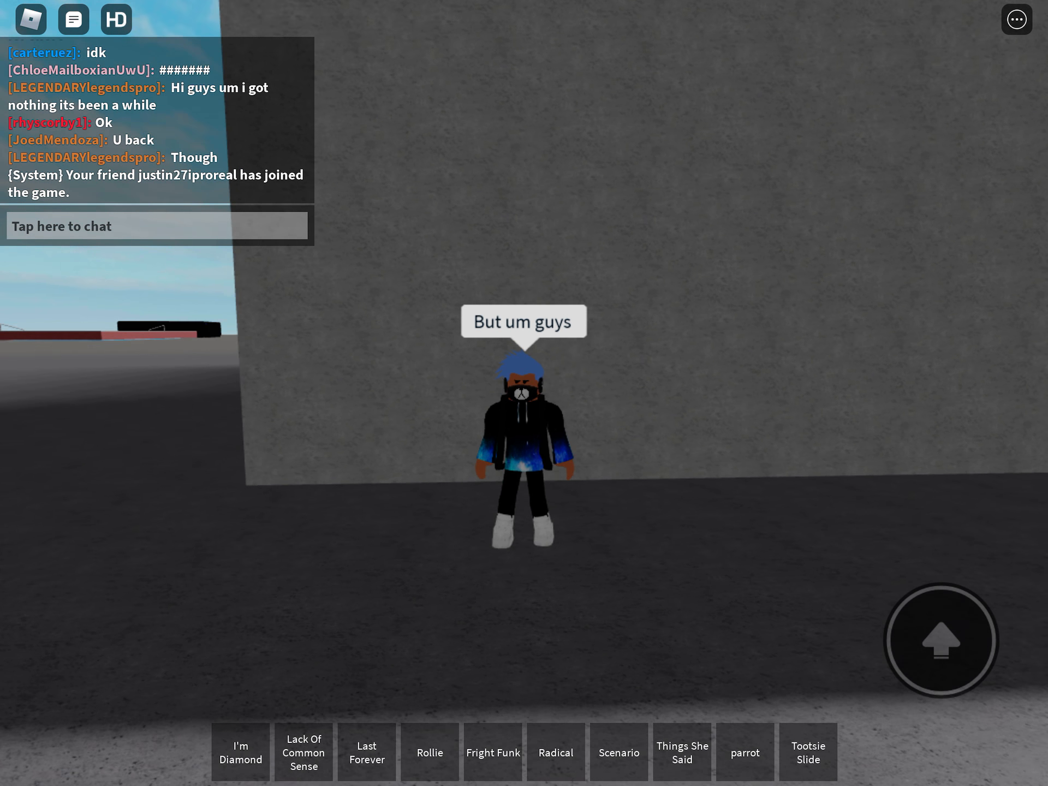
Send the message "Sub like the video and give me ideas for a video".
{"action": "left_click", "coordinate": [157, 225]}
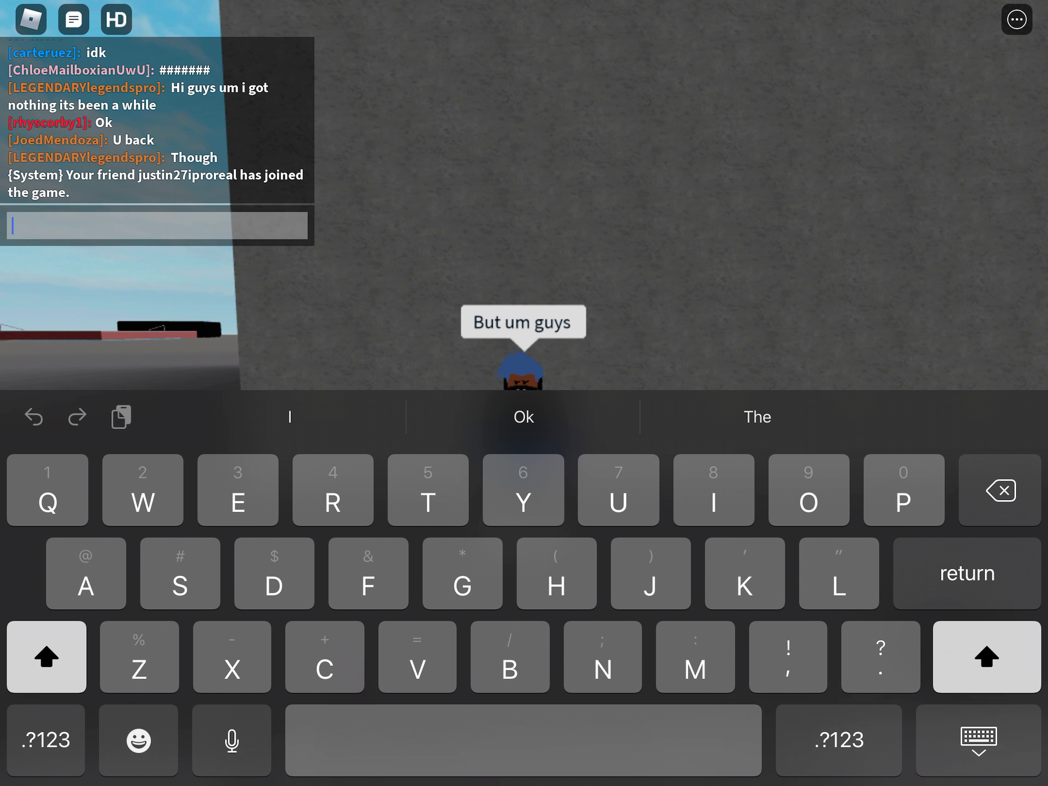
{"action": "type", "text": "Sub"}
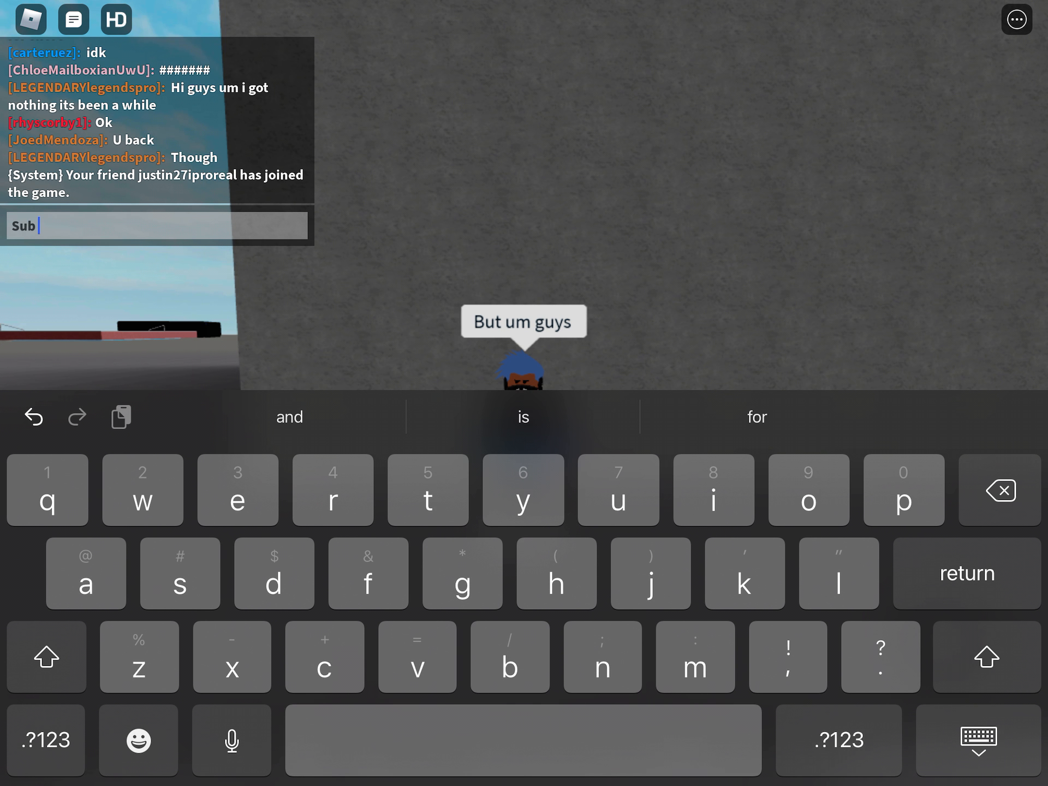
{"action": "type", "text": "like the video and"}
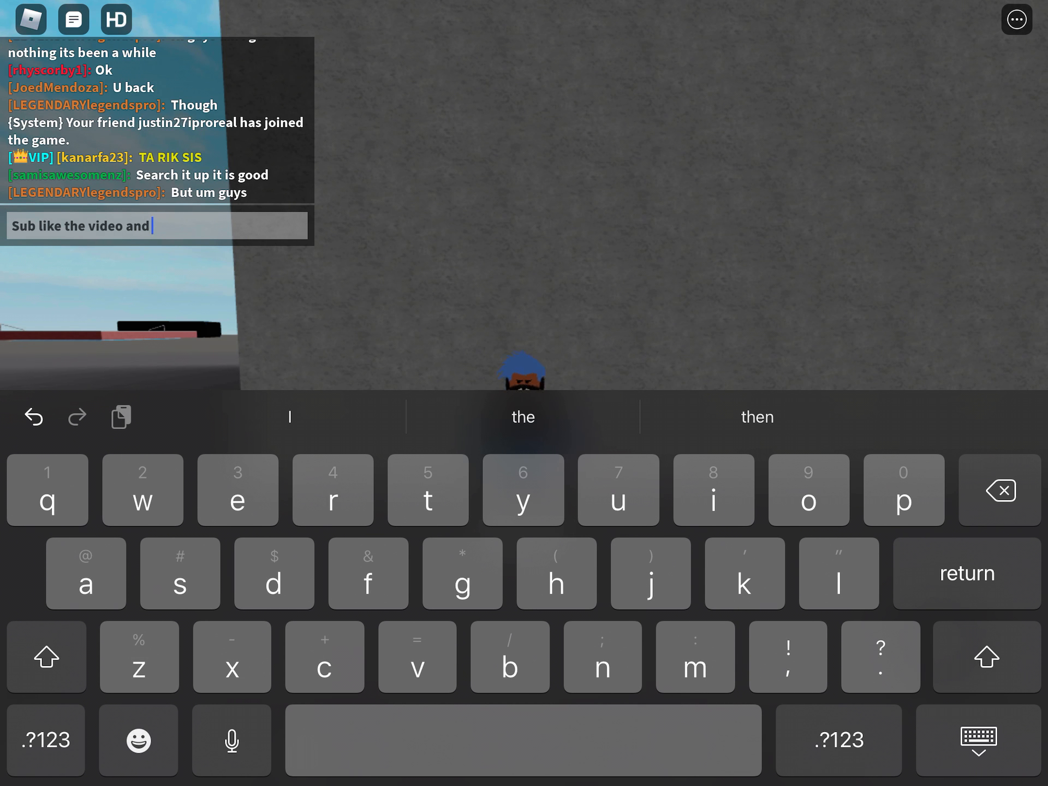
{"action": "type", "text": "give"}
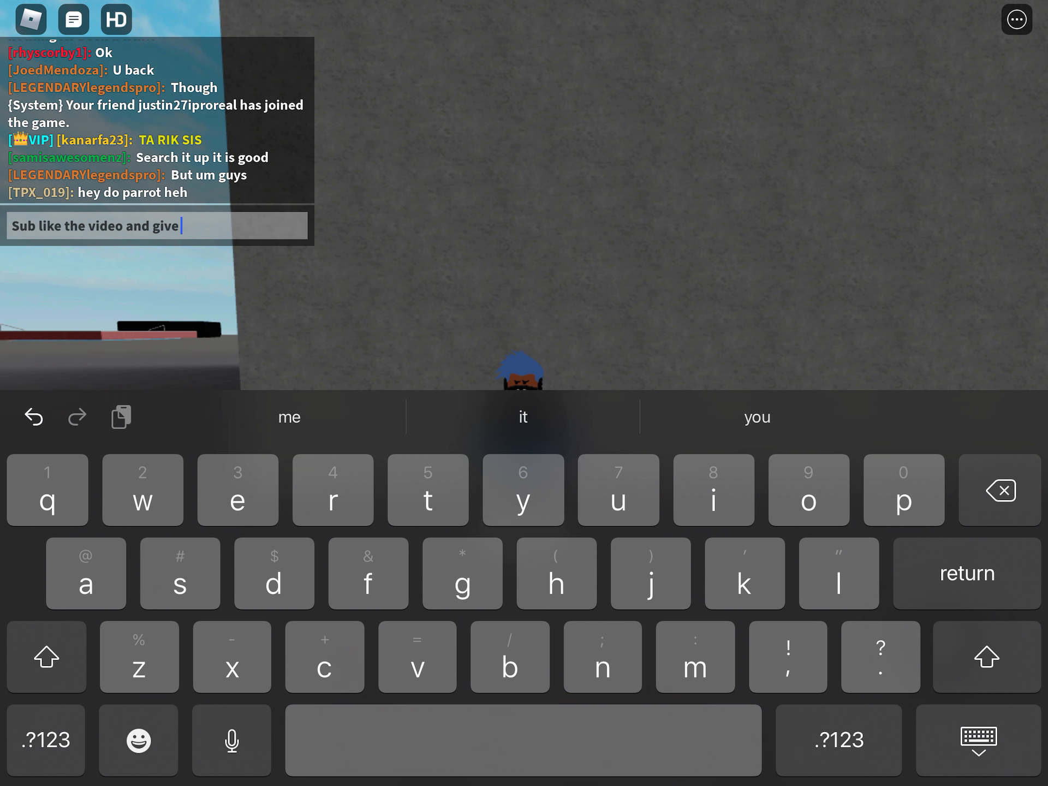
{"action": "type", "text": "me ide"}
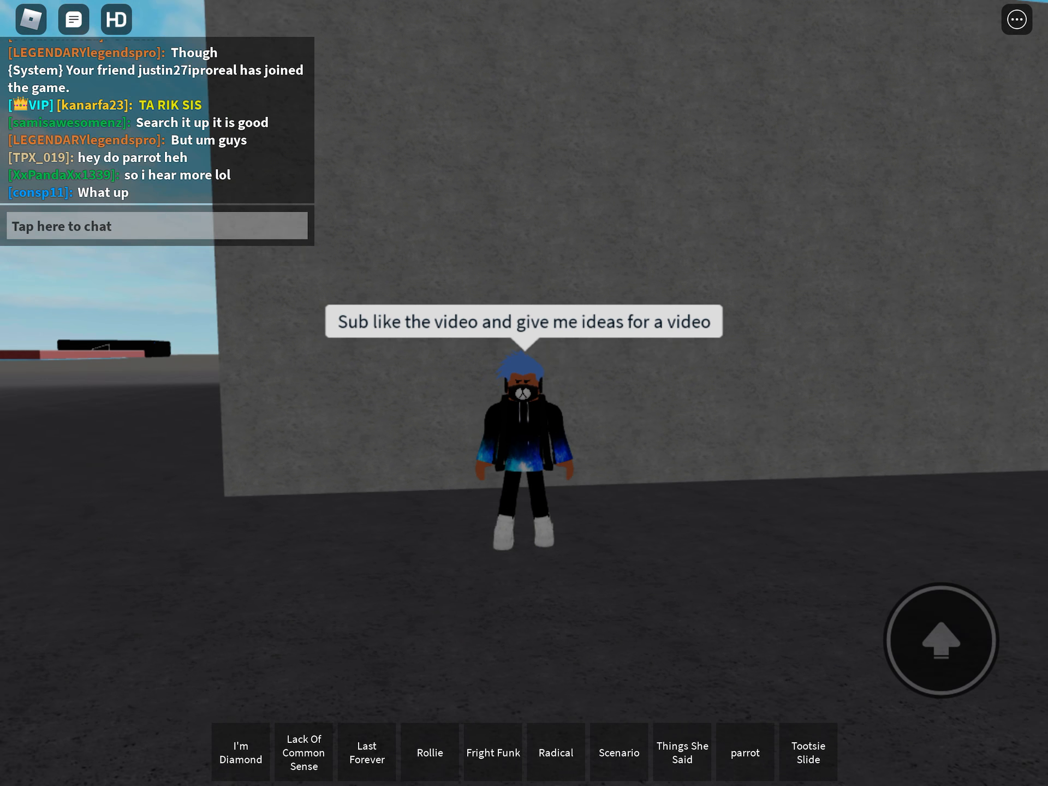
Send "Im all out i really have no ideas" and begin typing "But if you".
{"action": "left_click", "coordinate": [156, 225]}
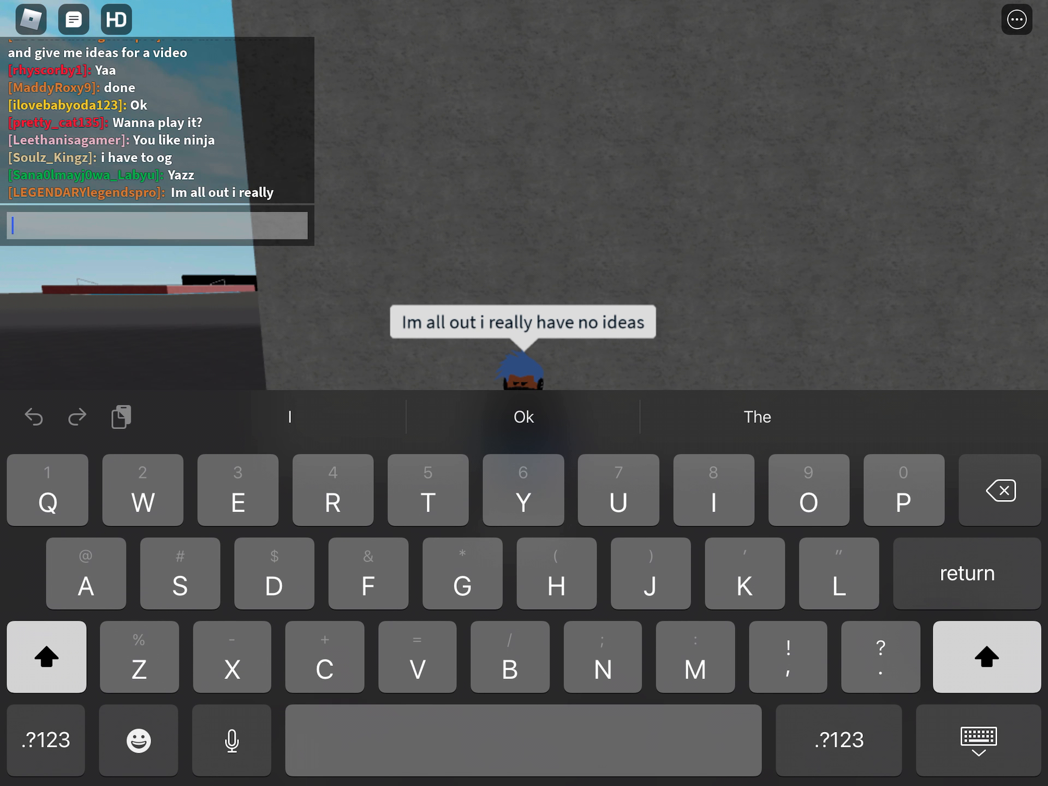
{"action": "type", "text": "But if you help me"}
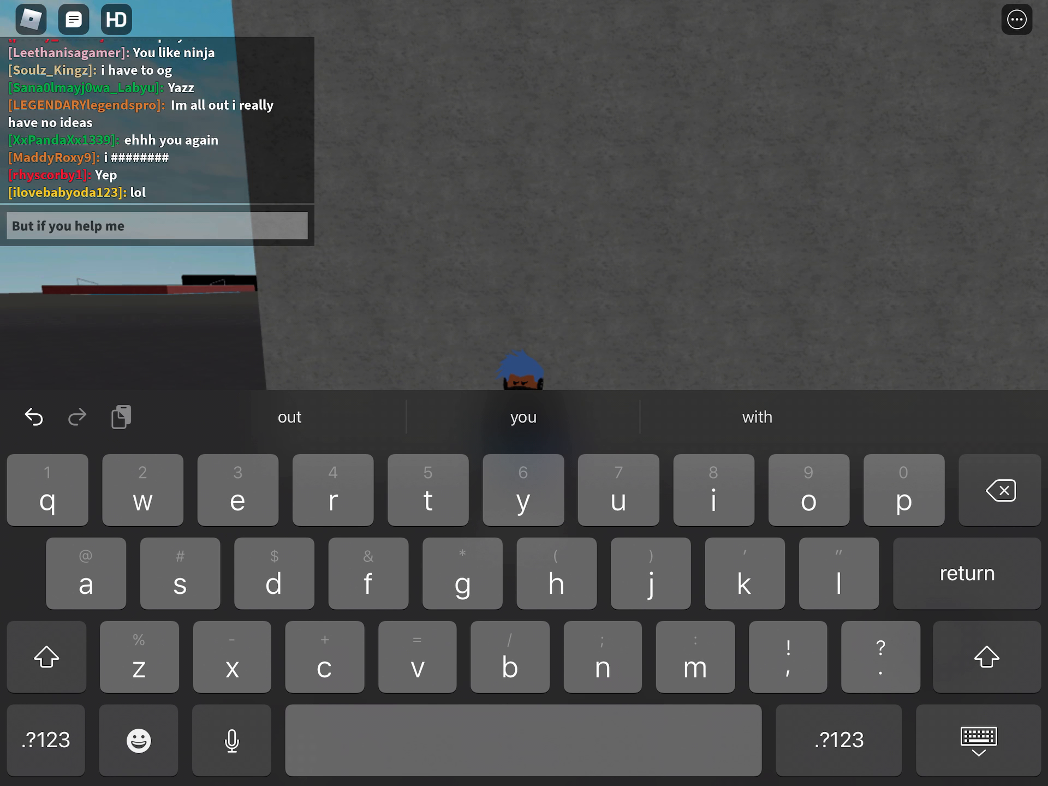
Send "But if you help me i might do robux give a ways", shown partly filtered.
{"action": "type", "text": "i might gi"}
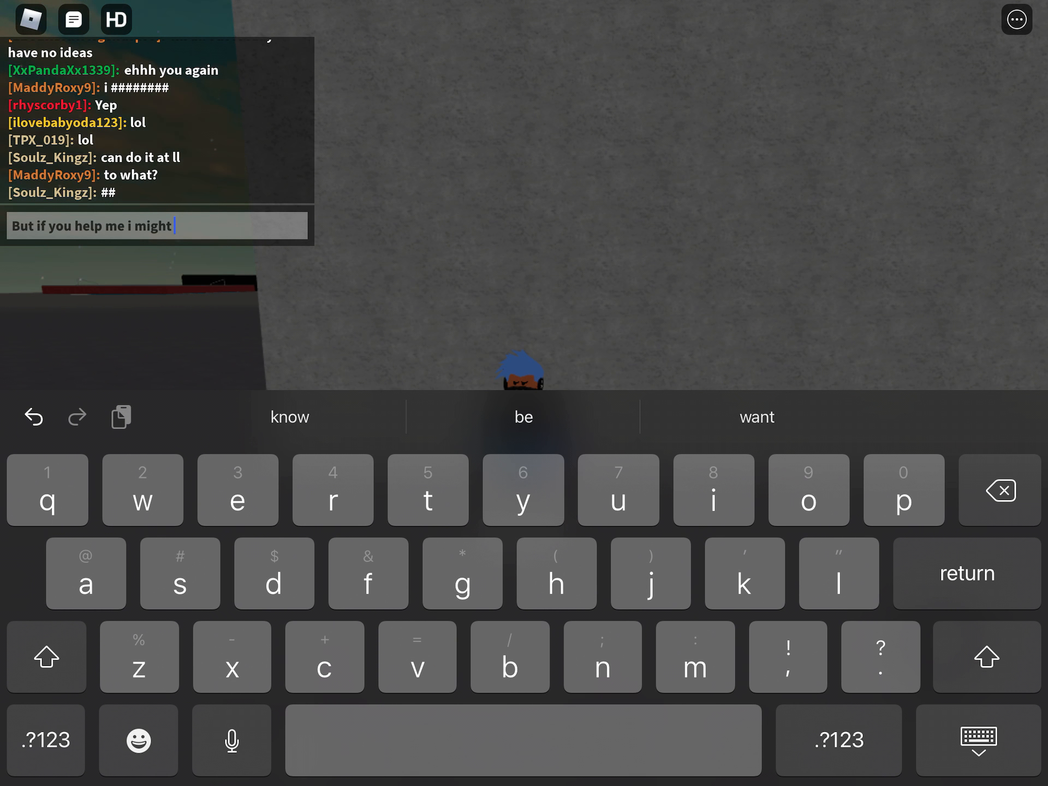
{"action": "type", "text": "do"}
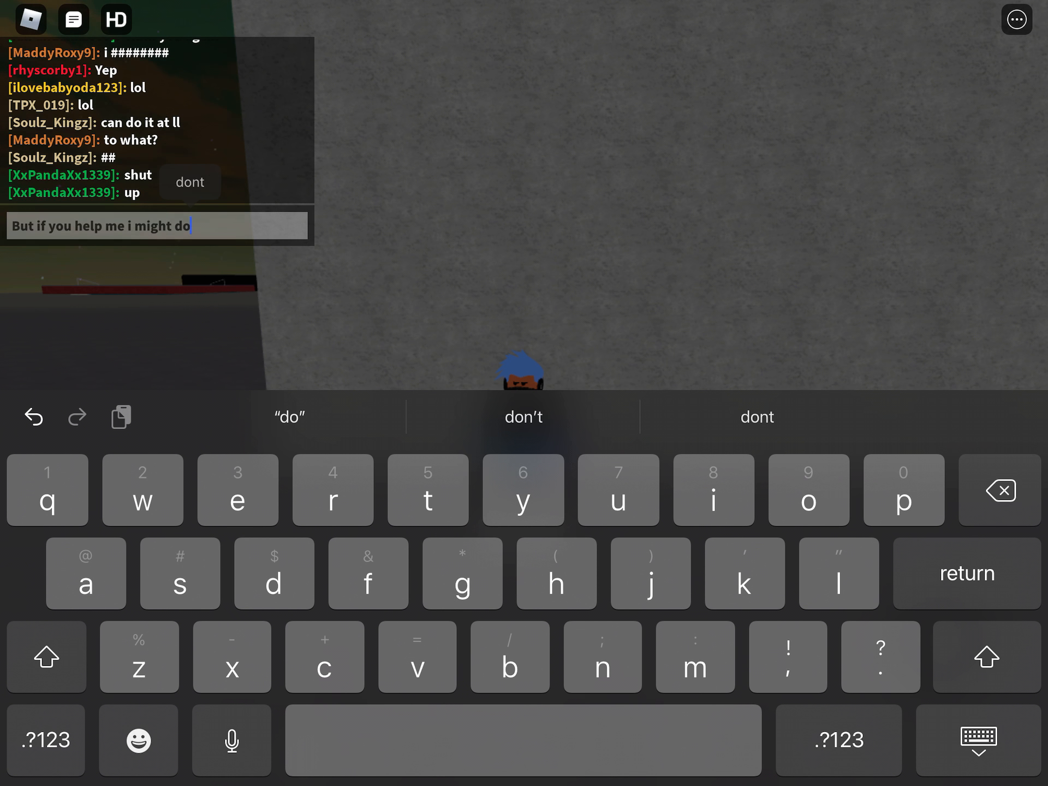
{"action": "type", "text": "robux give a ways..."}
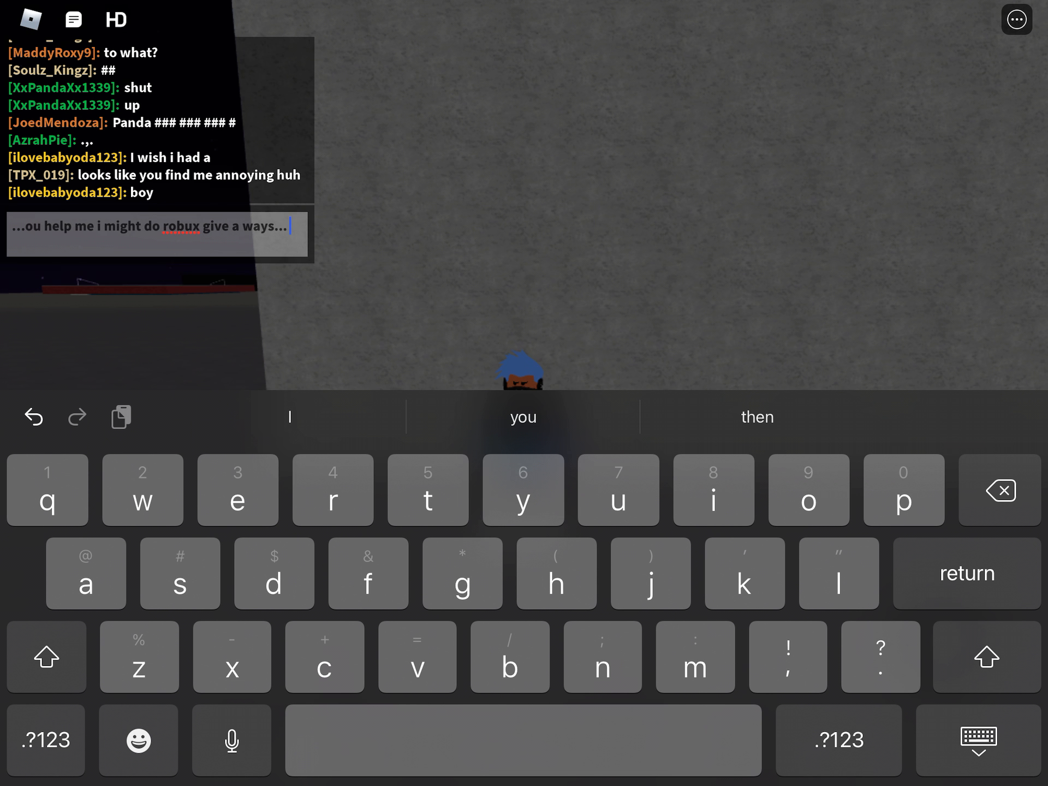
{"action": "type", "text": "depends"}
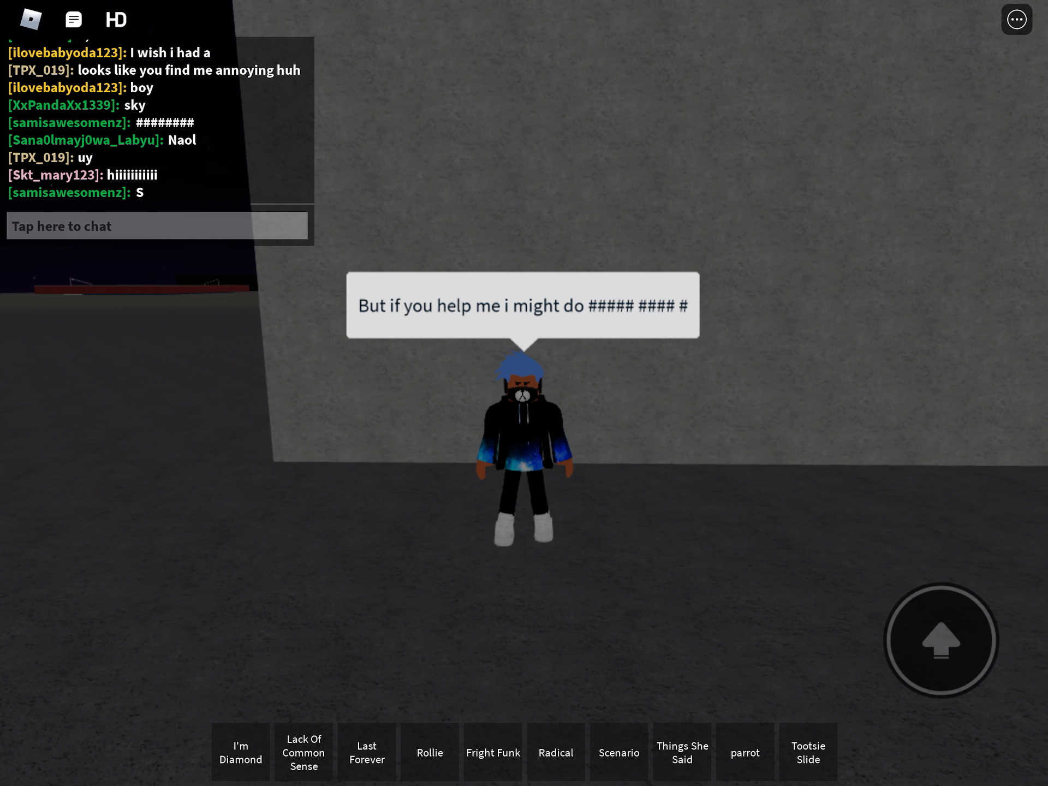
Send the goodbye message "And um yeah byeeee", its ending filtered to hashes.
{"action": "left_click", "coordinate": [157, 225]}
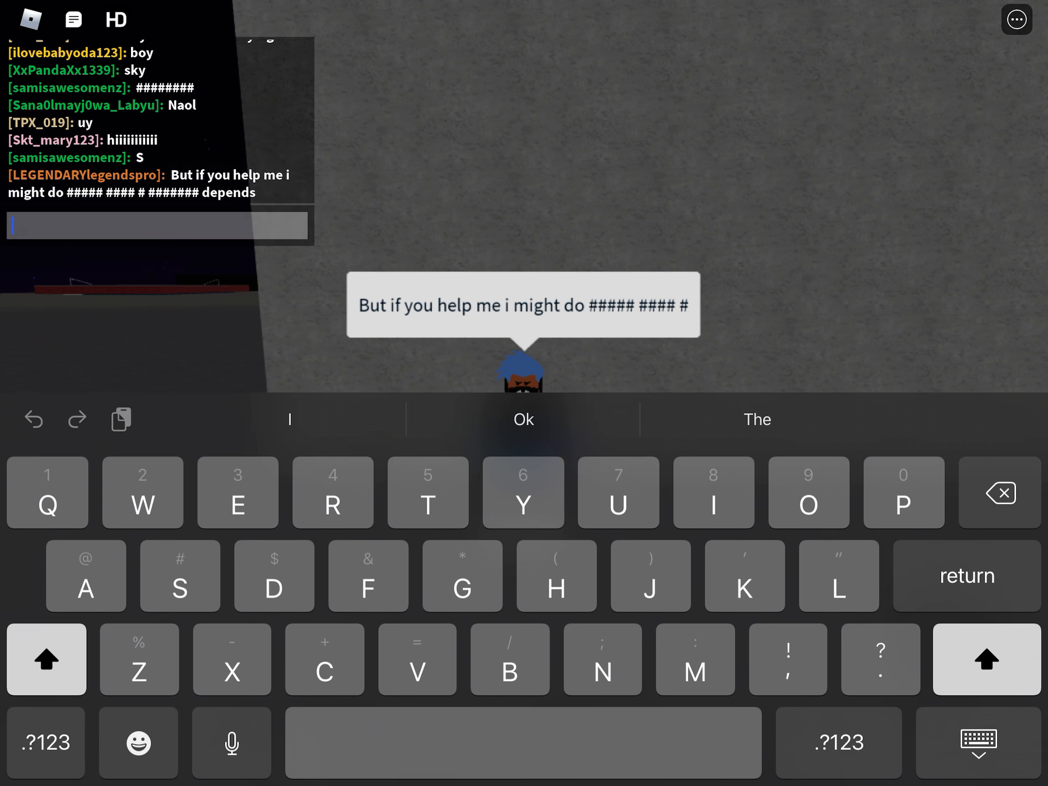
{"action": "key", "text": "Return"}
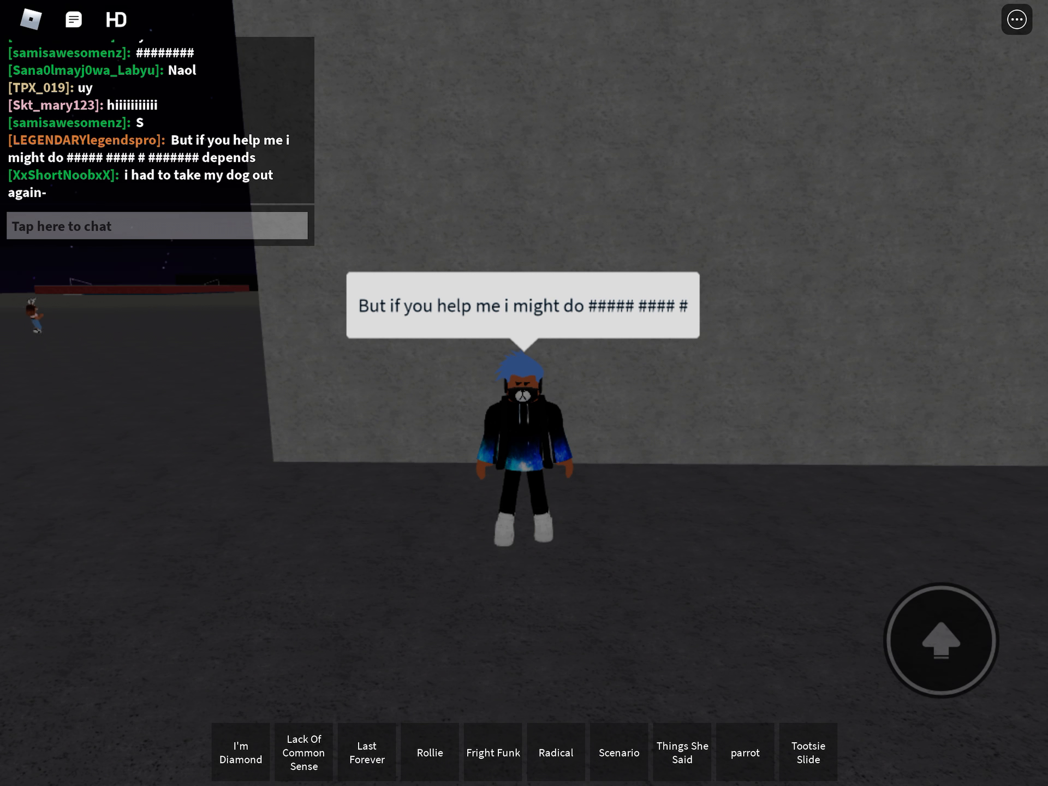
{"action": "left_click", "coordinate": [157, 225]}
{"action": "type", "text": "And um yeah"}
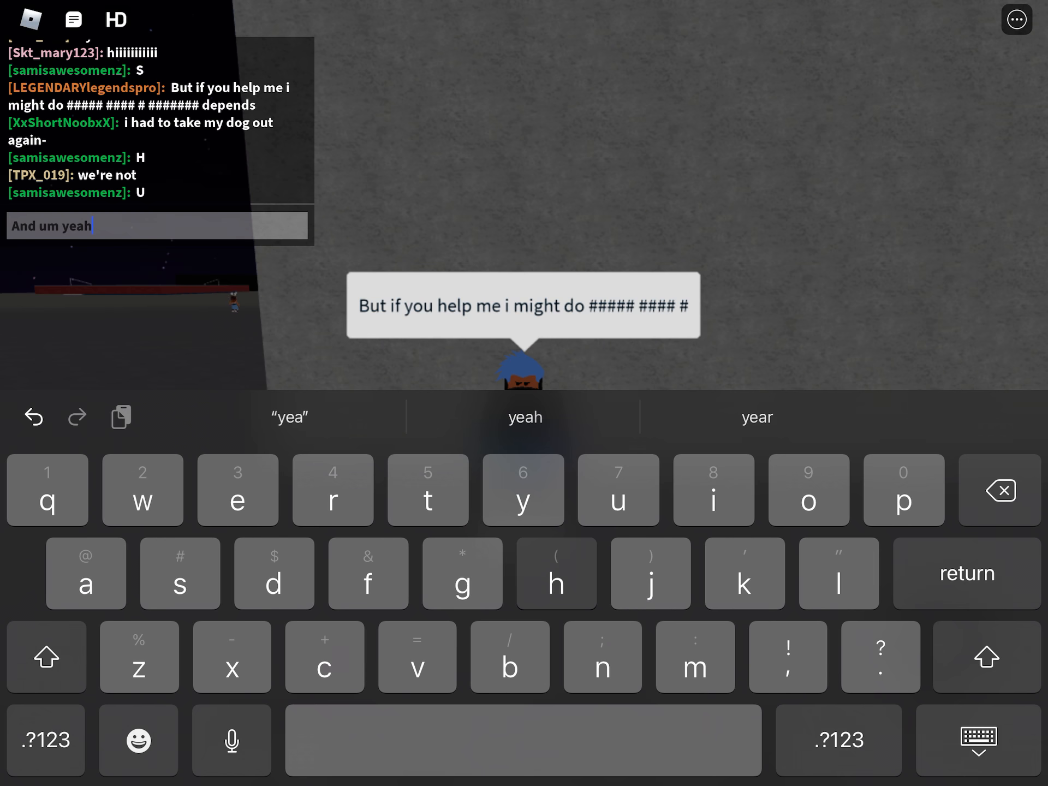
{"action": "type", "text": "byeeee"}
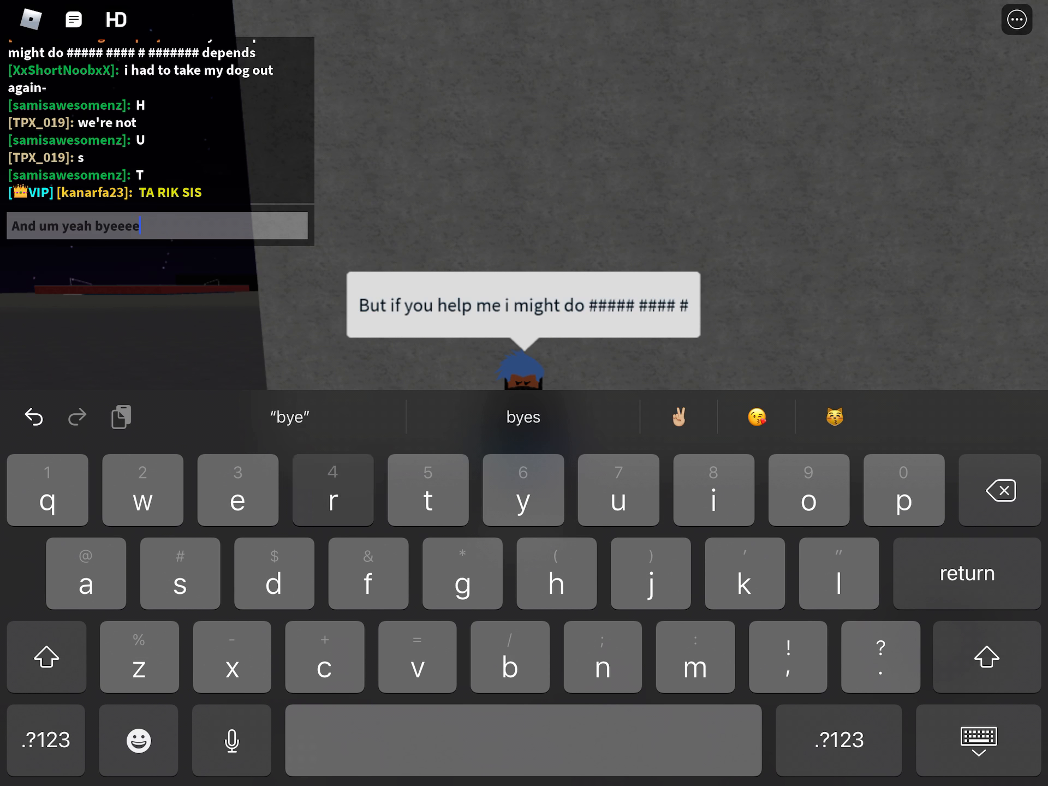
{"action": "key", "text": "return"}
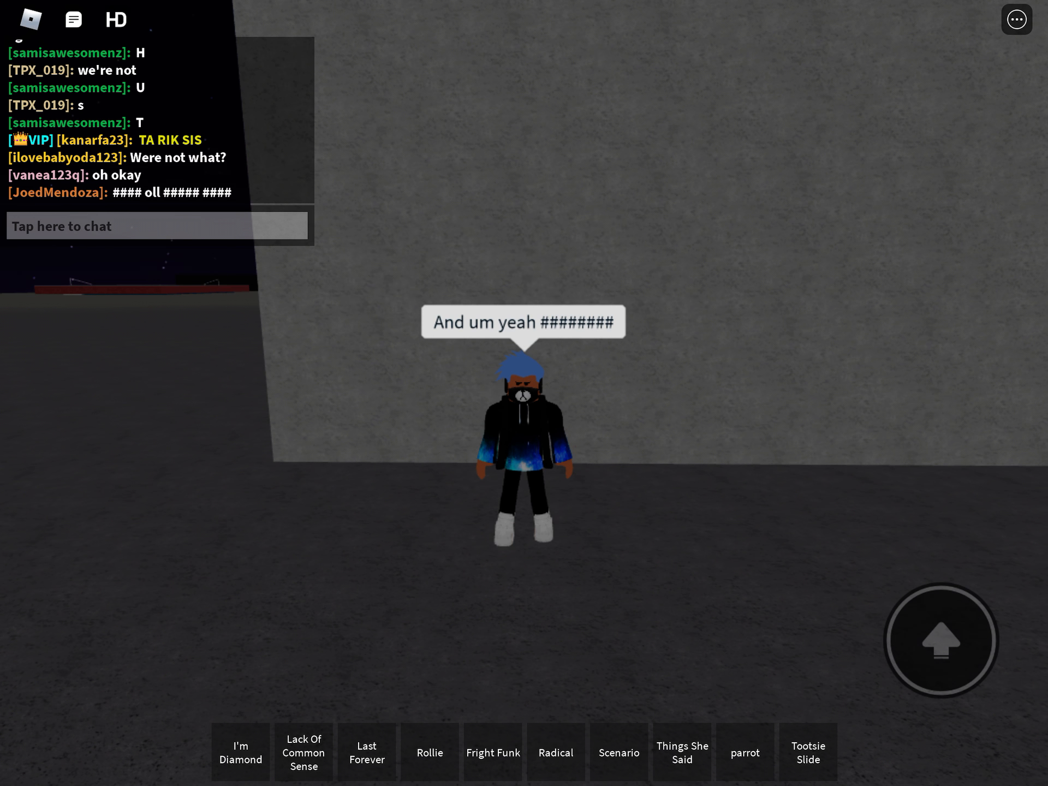